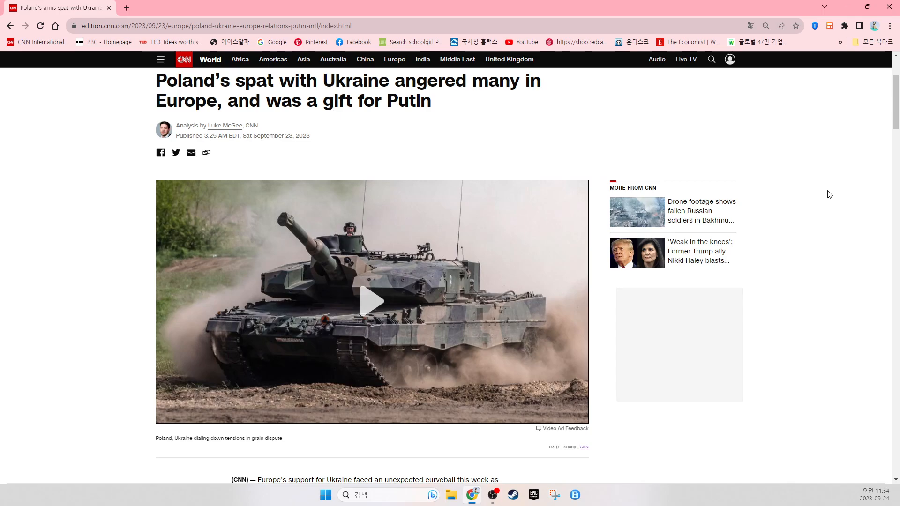
pyautogui.scroll(-3)
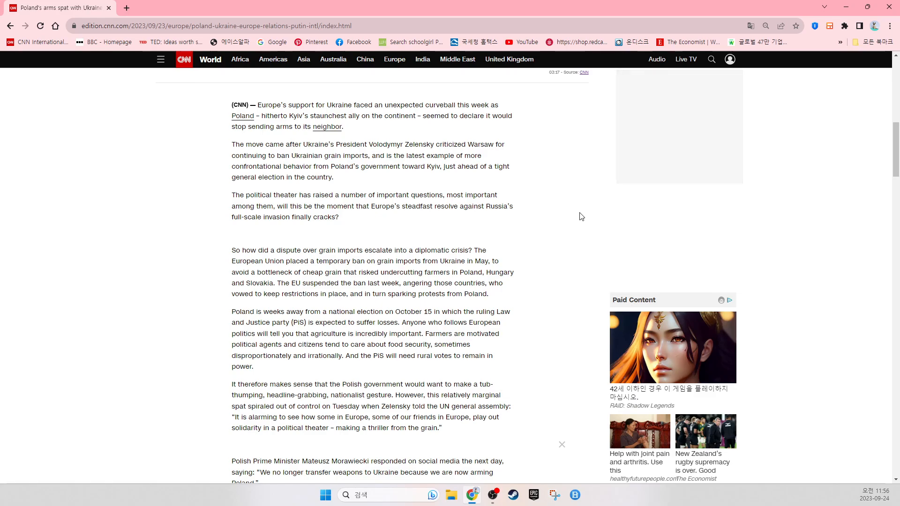
pyautogui.scroll(-3)
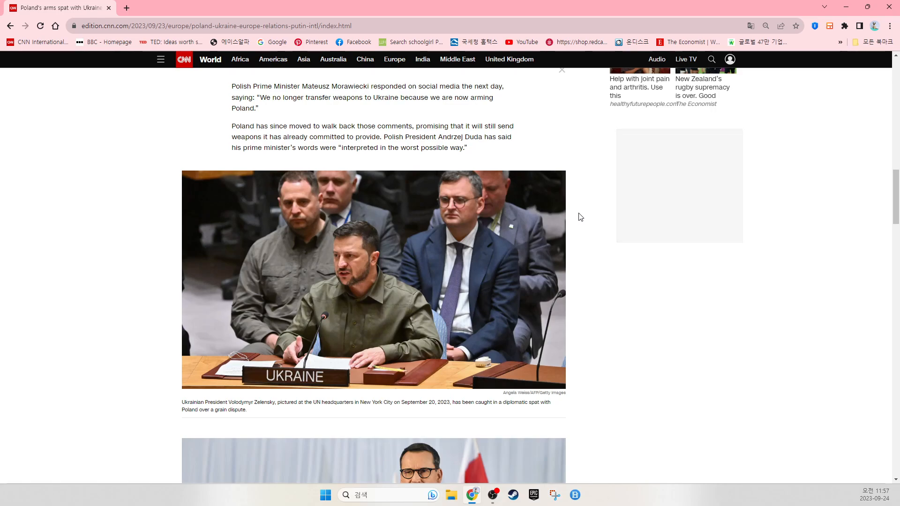
pyautogui.scroll(-3)
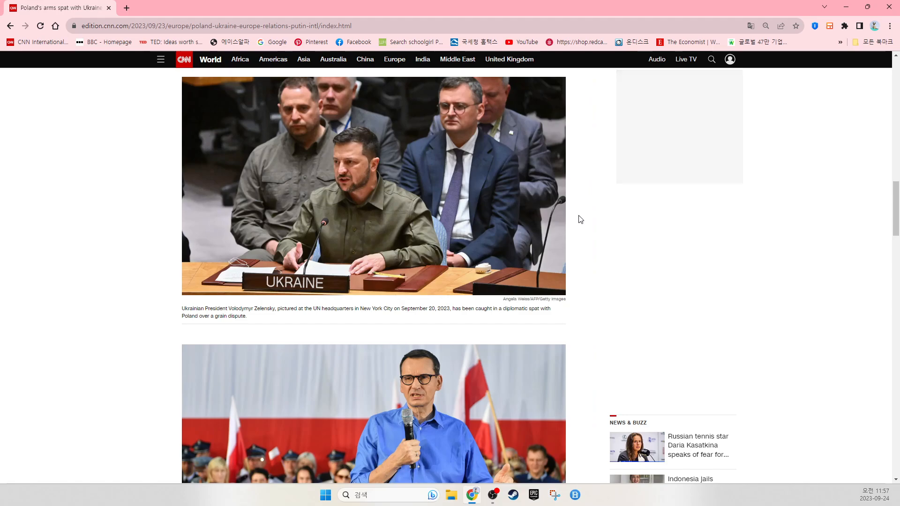
pyautogui.scroll(-3)
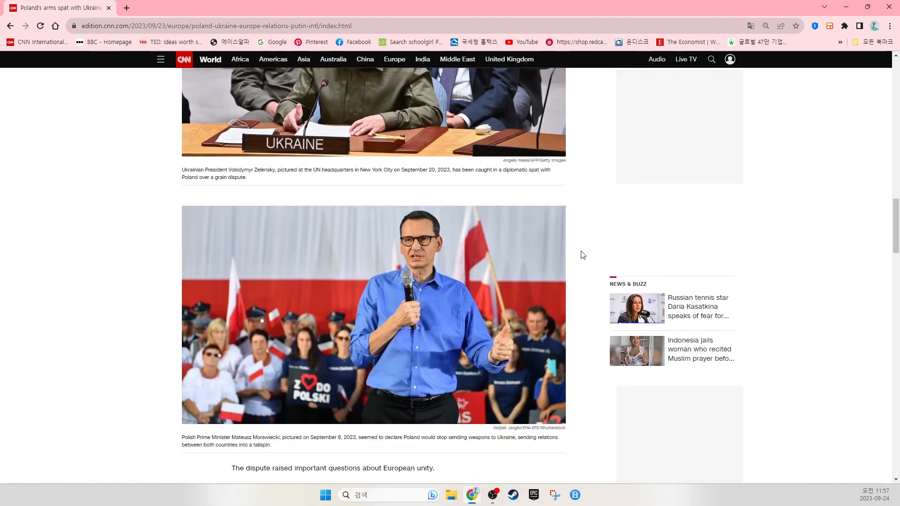
pyautogui.scroll(-3)
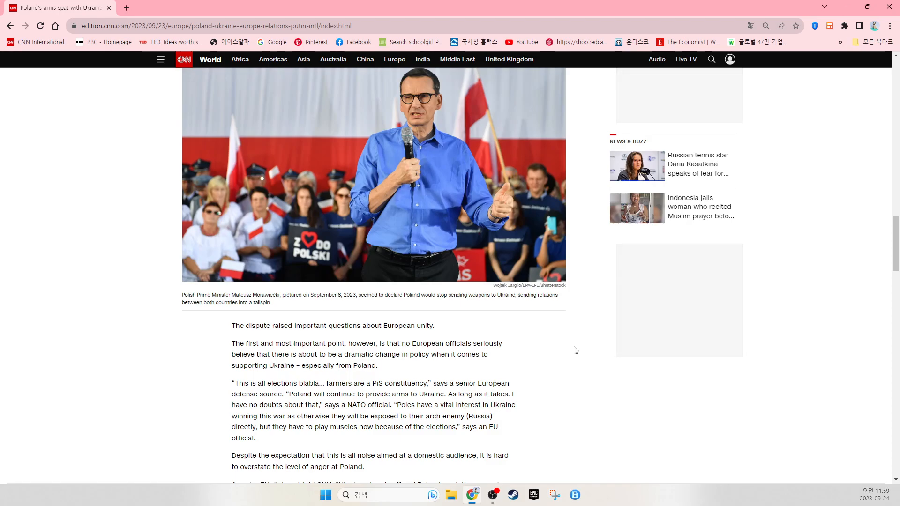
pyautogui.scroll(-3)
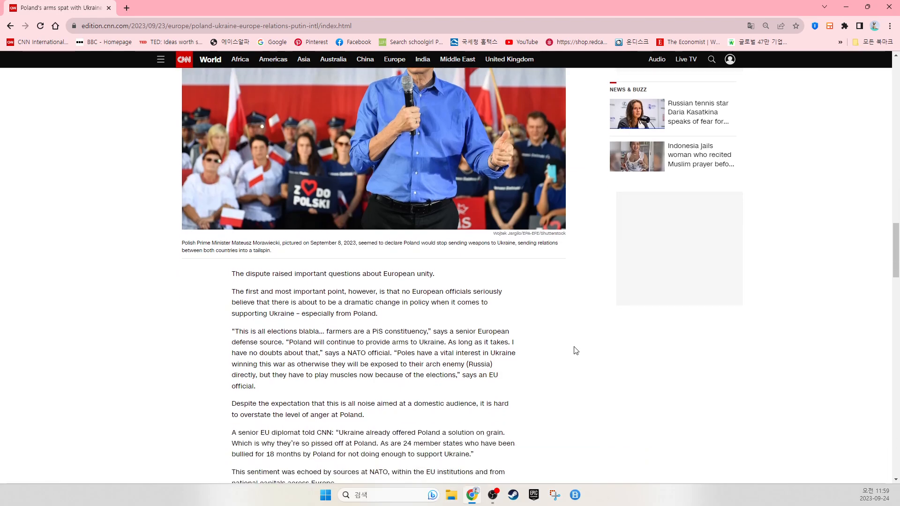
pyautogui.scroll(-3)
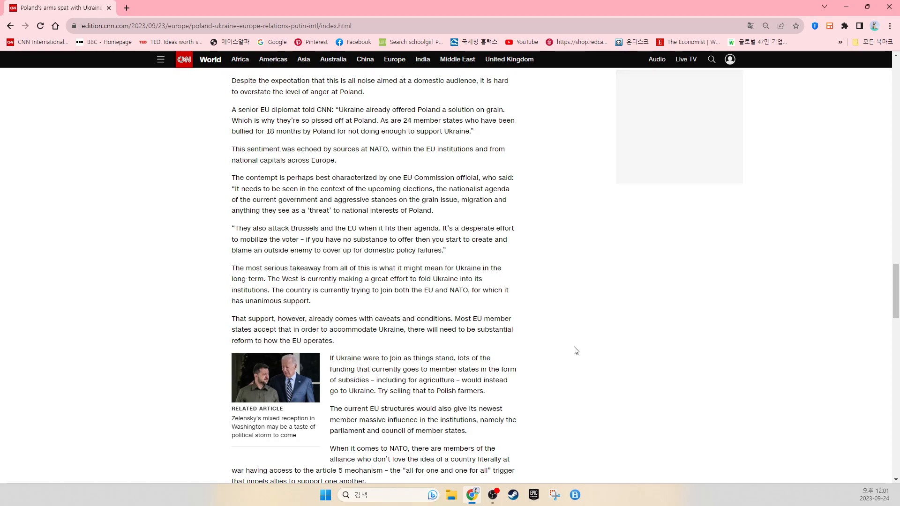
pyautogui.scroll(-3)
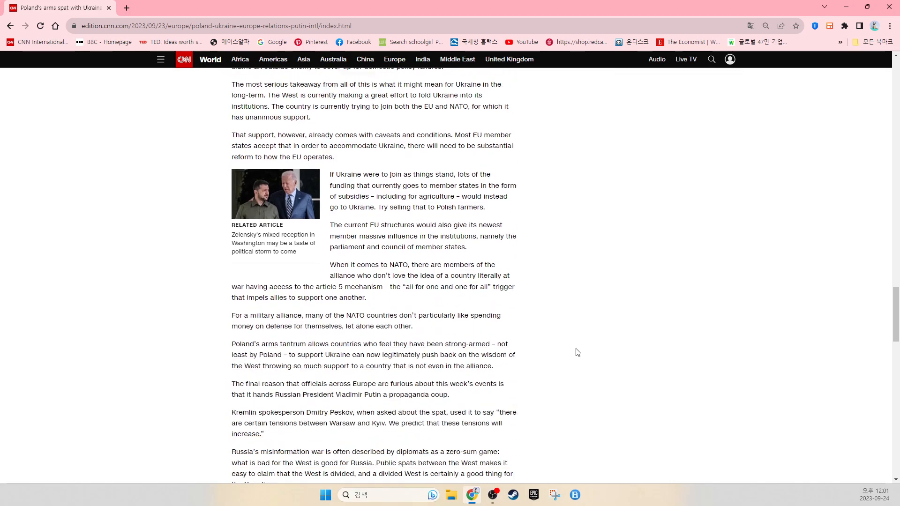
pyautogui.scroll(-3)
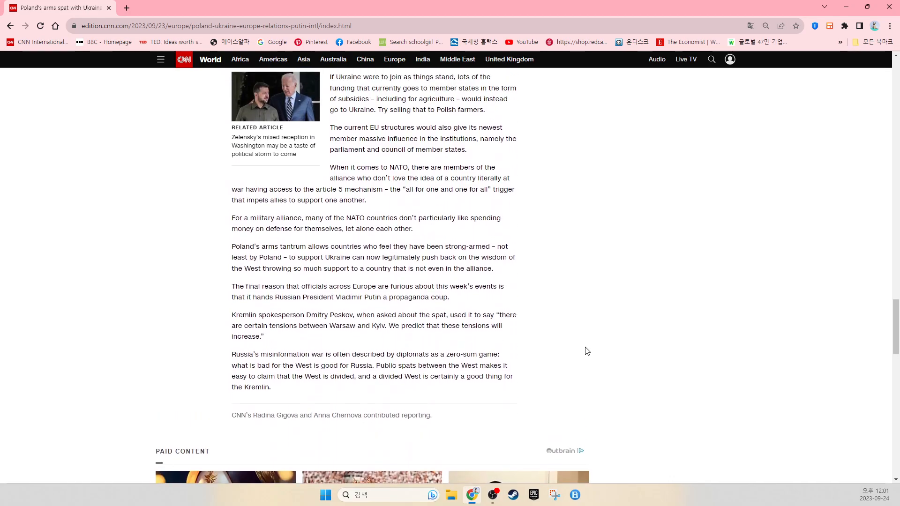